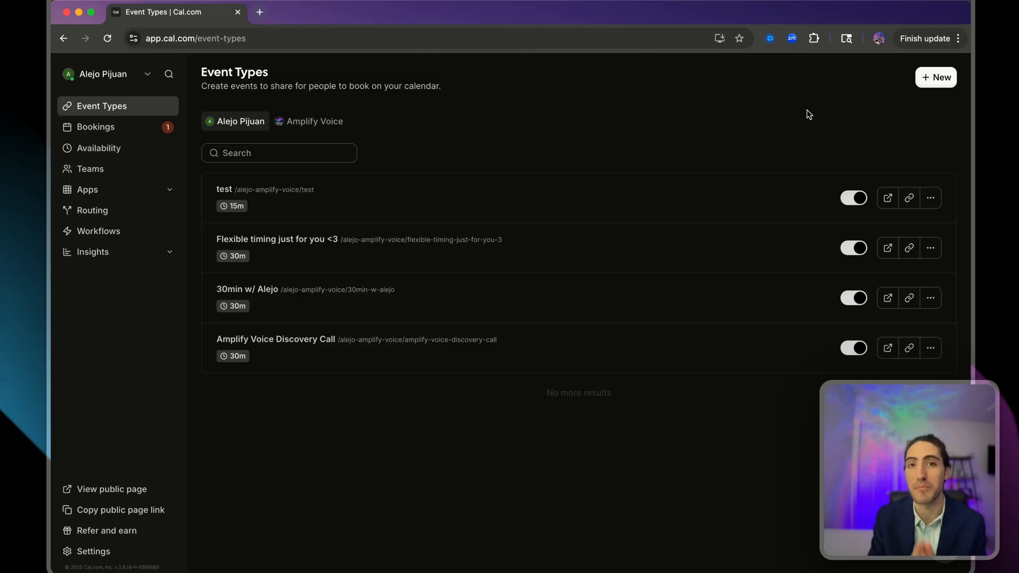
mouse_move(346, 221)
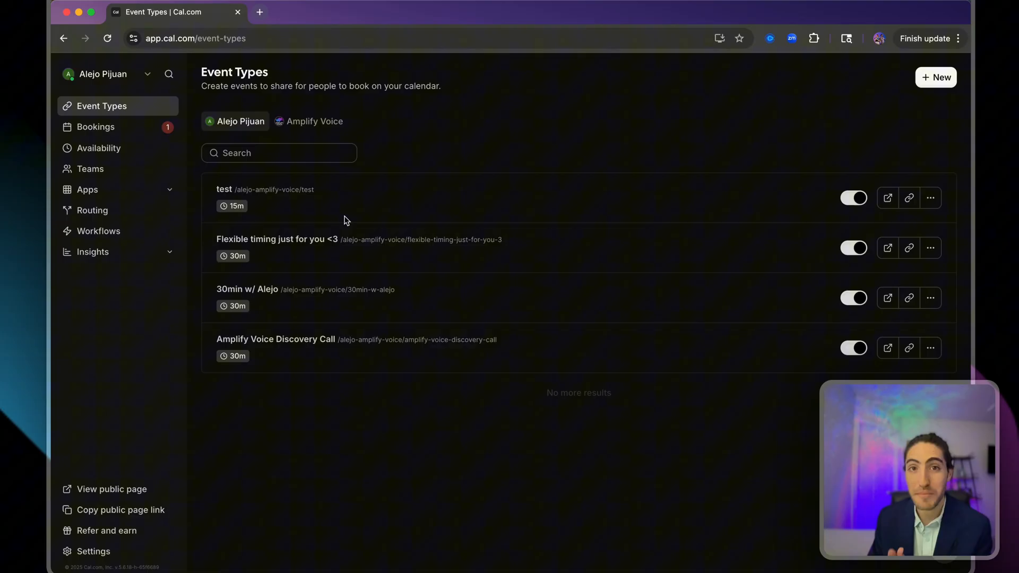
mouse_move(469, 148)
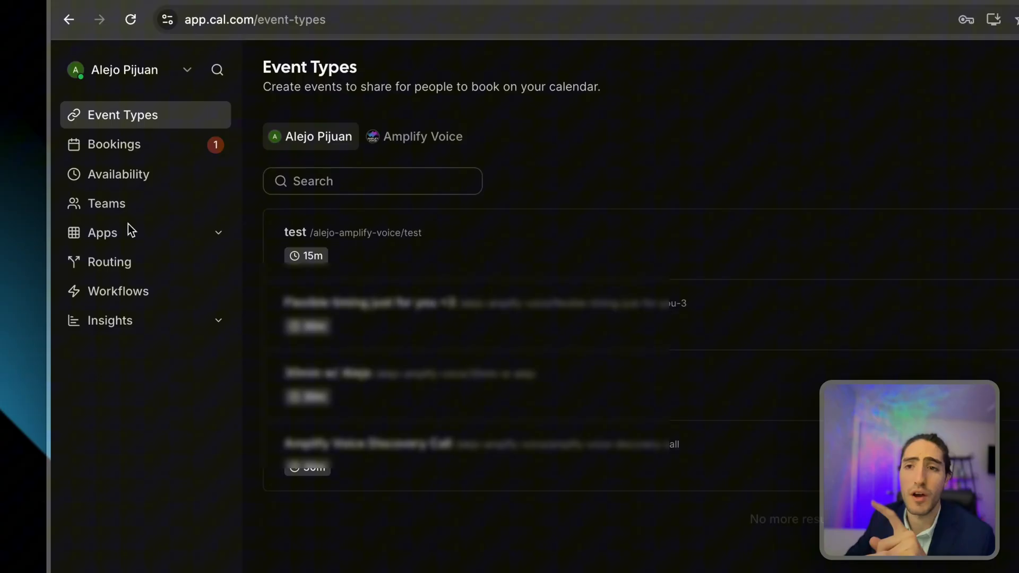
Step: Start a new workflow from the Workflows list and choose its owner
left_click(116, 291)
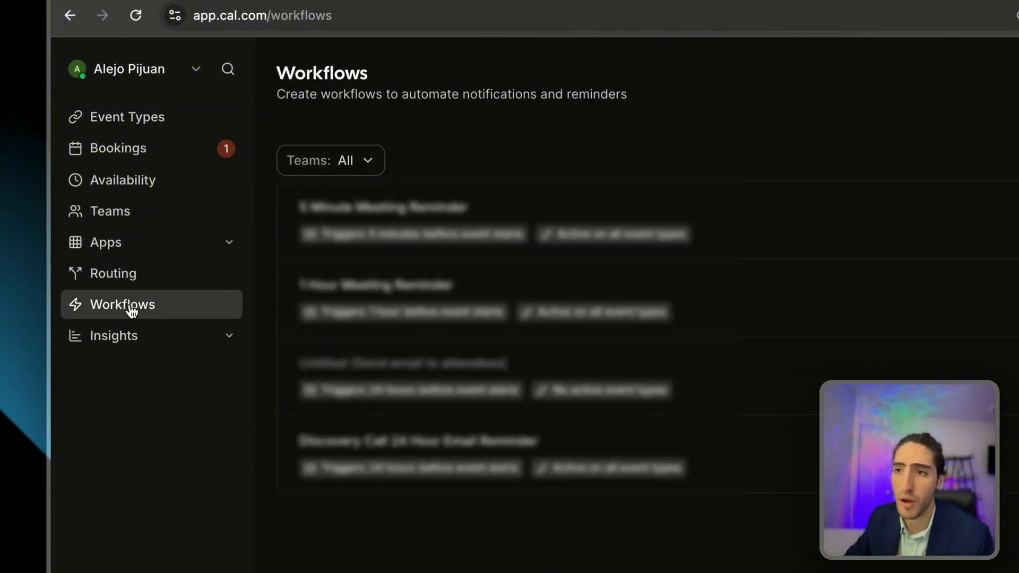
left_click(937, 129)
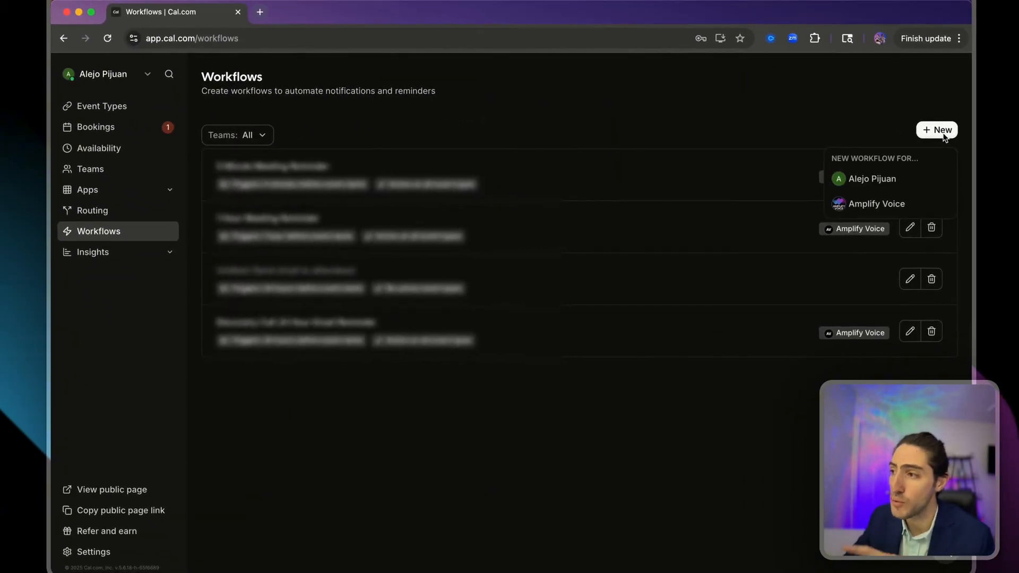
left_click(872, 178)
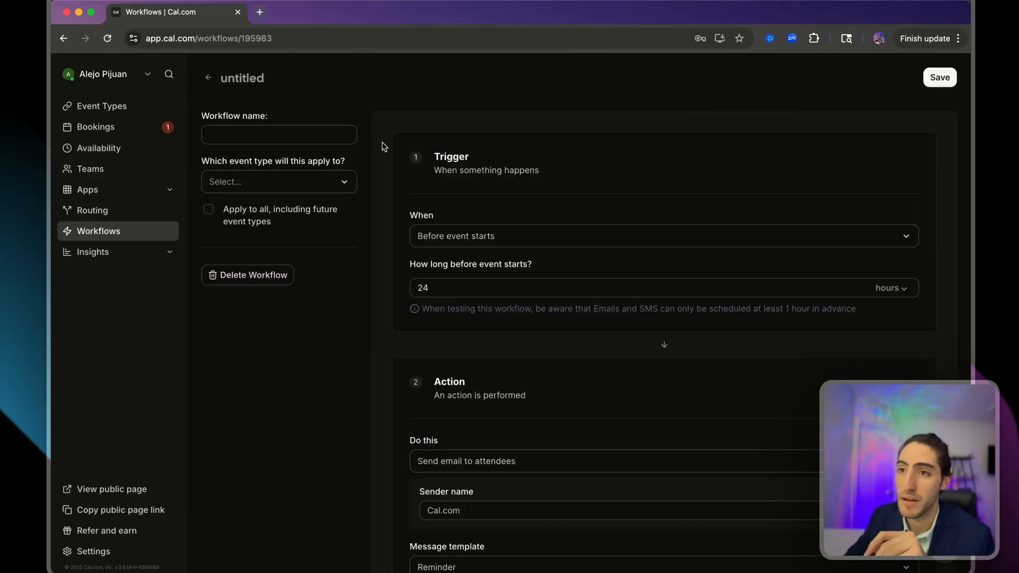
Step: Name the workflow 'SMS follow-up sequence 1' and apply it to all four event types
left_click(278, 135)
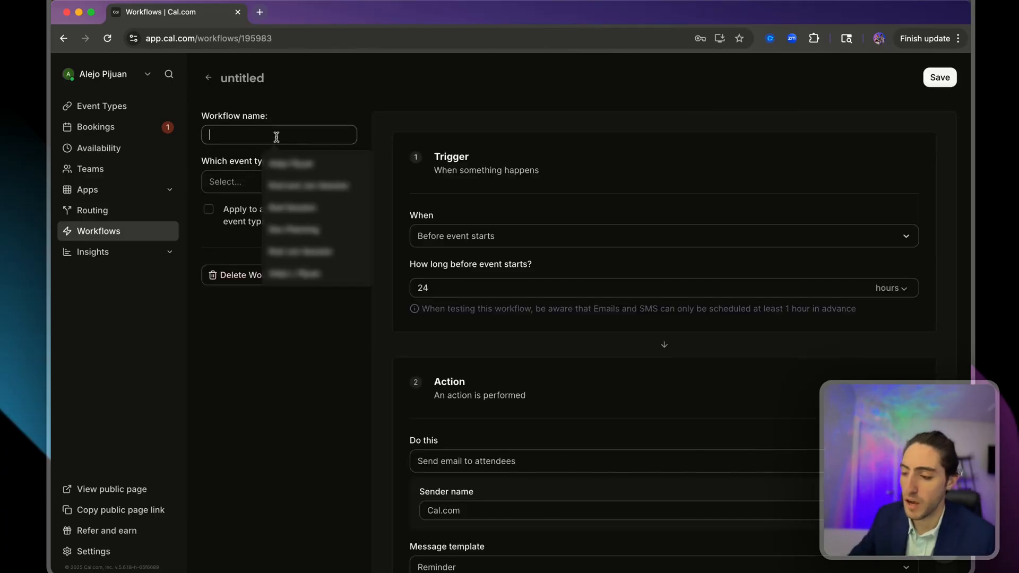
type("SMS follow-up sequence")
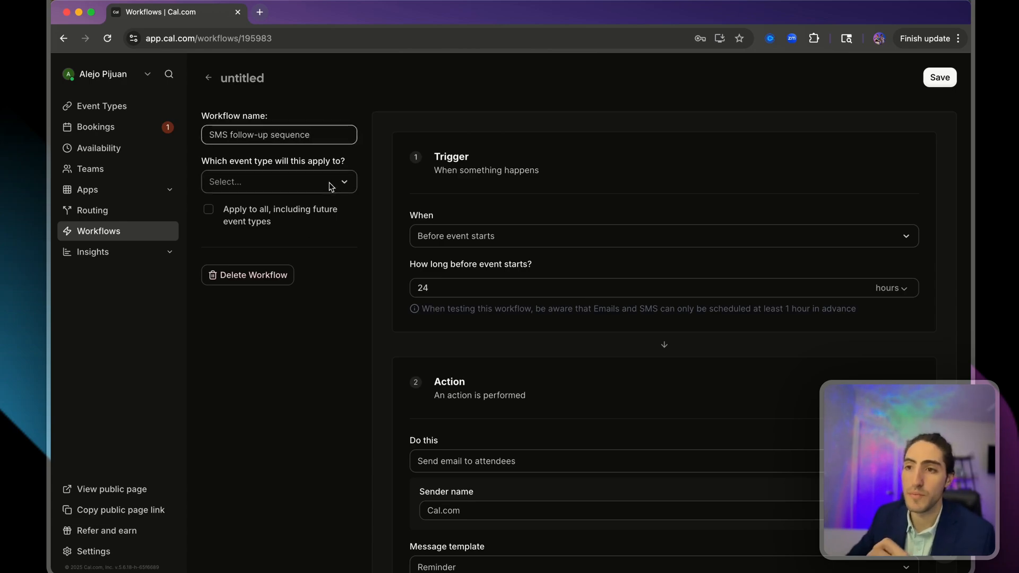
left_click(273, 181)
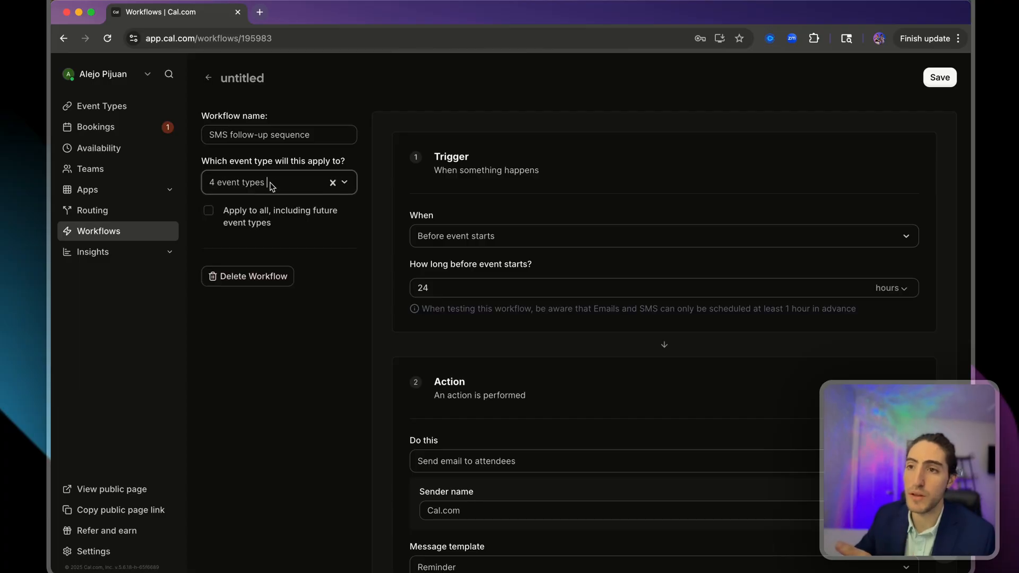
type("1")
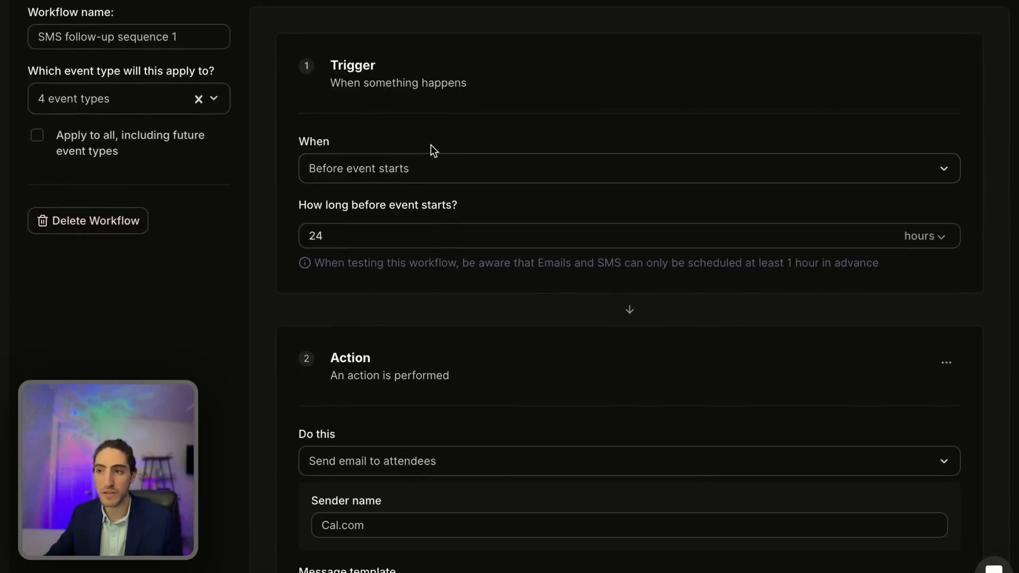
Step: Review the trigger options and keep 'Before event starts' at 24 hours
left_click(628, 169)
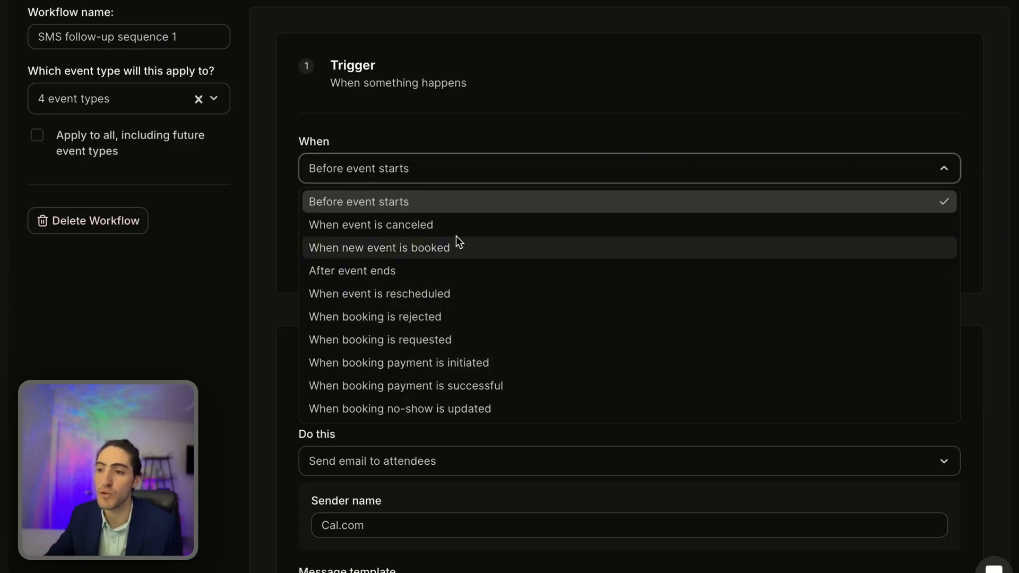
left_click(358, 202)
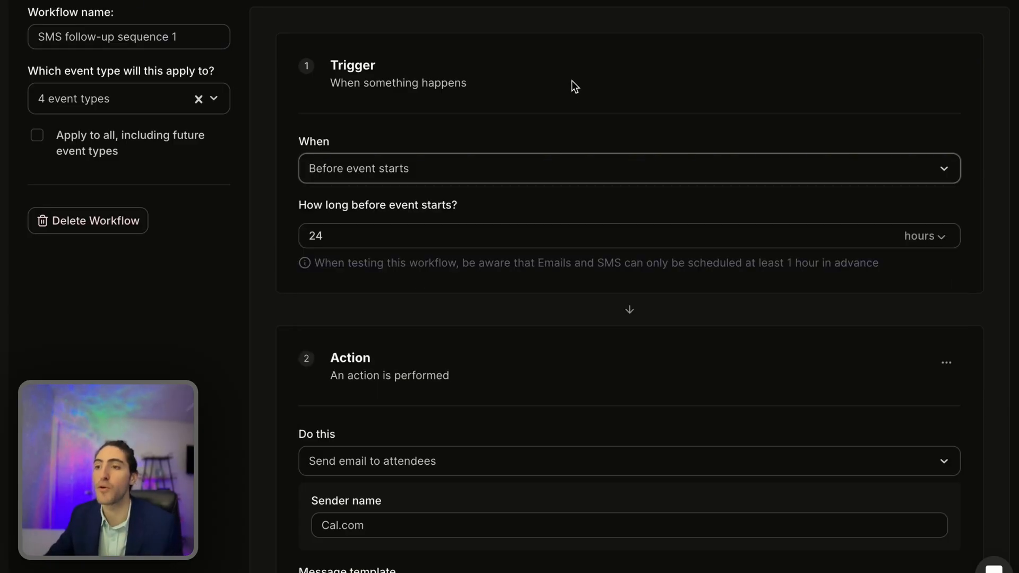
mouse_move(433, 285)
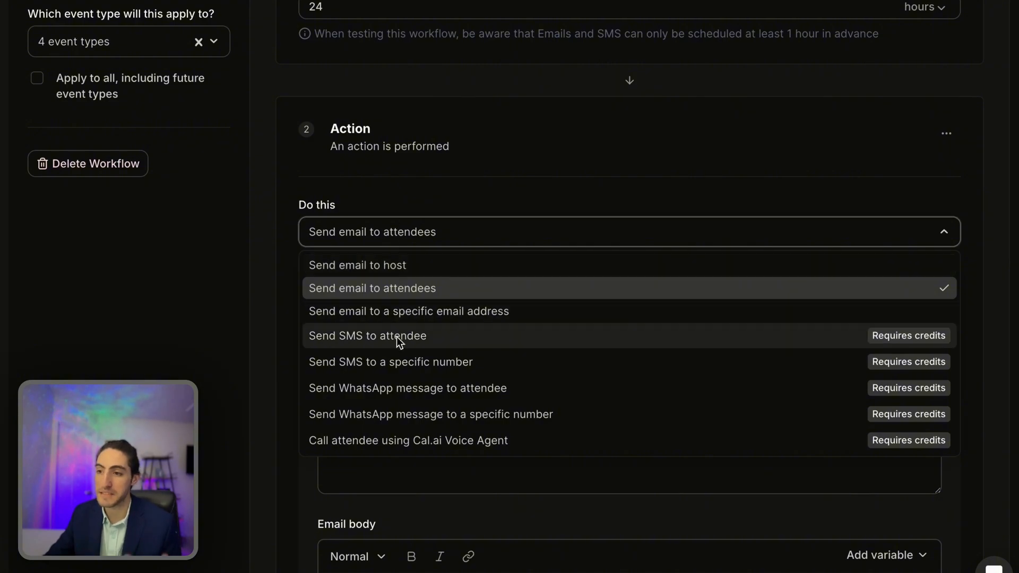
mouse_move(675, 349)
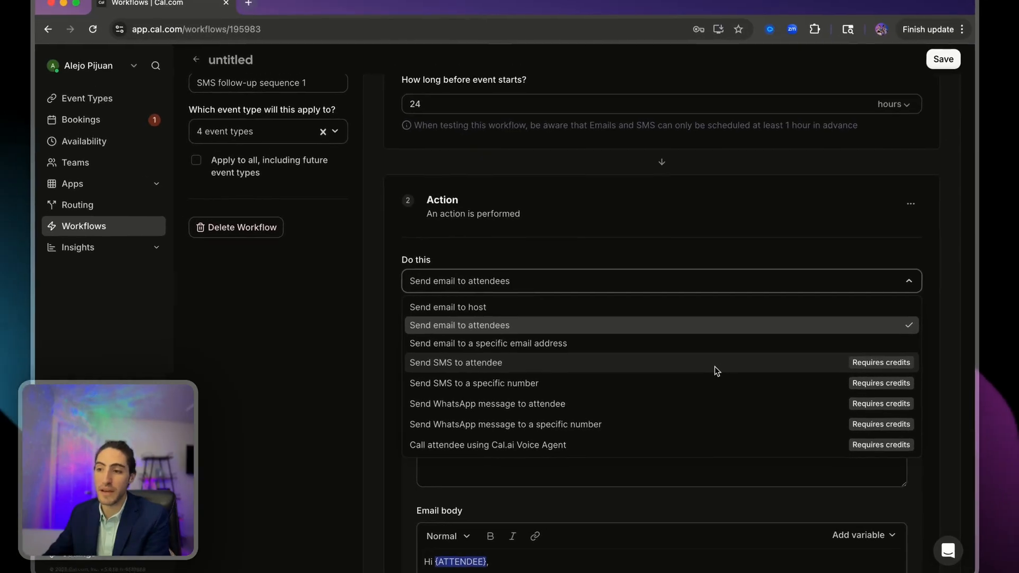
Step: Change the action from emailing the host to 'Send SMS to attendee'
left_click(455, 362)
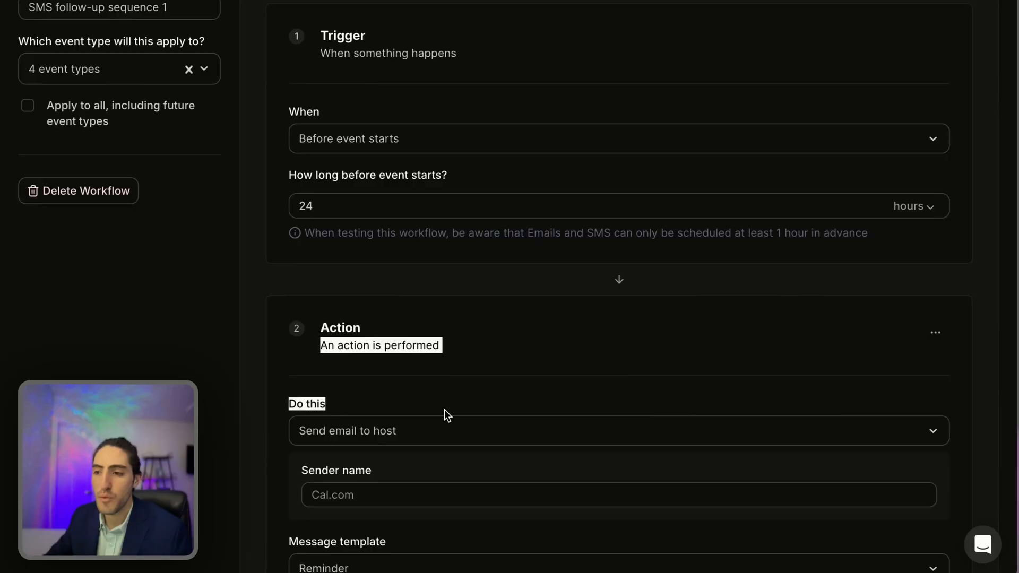
left_click(618, 430)
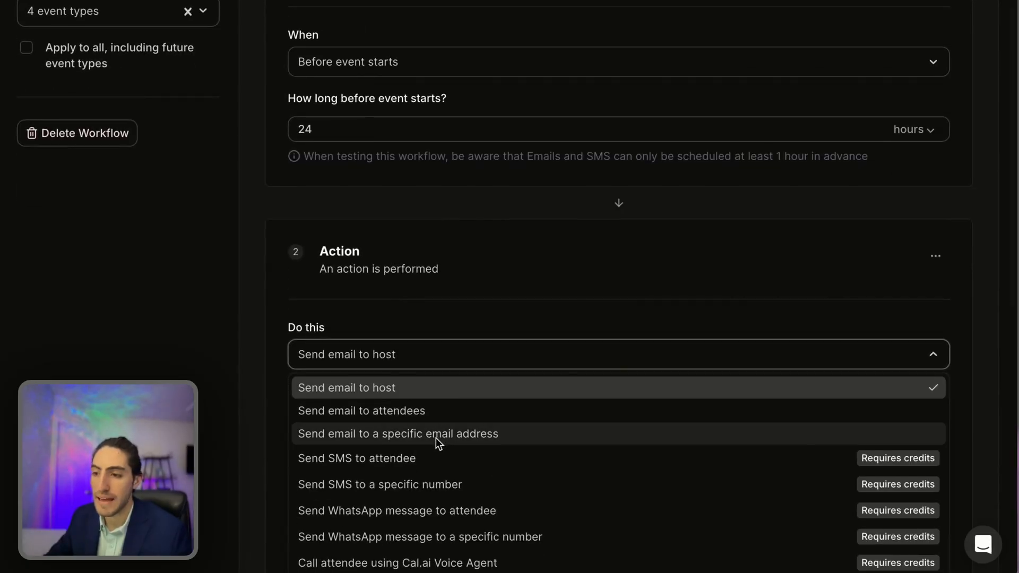
mouse_move(835, 457)
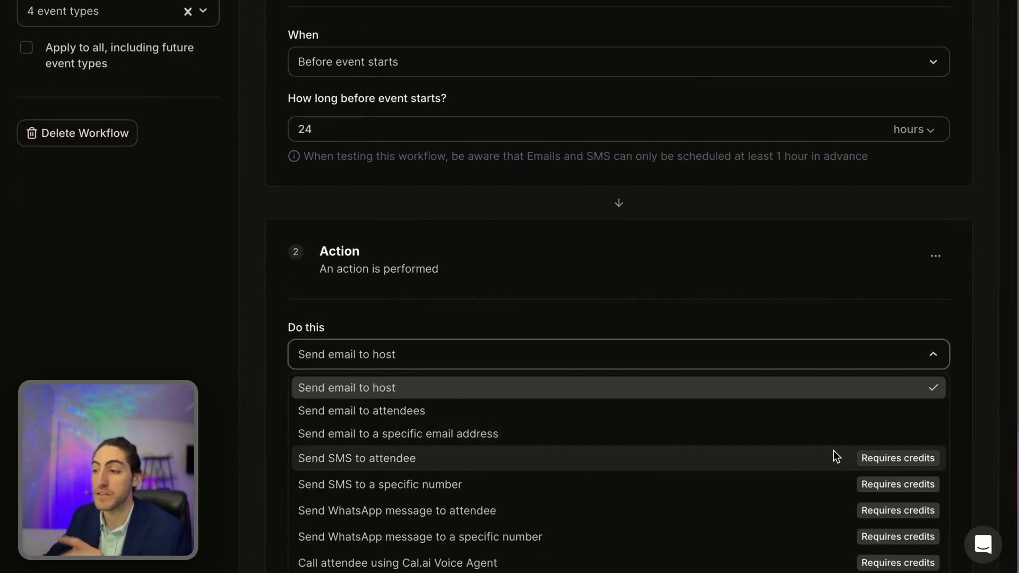
left_click(357, 458)
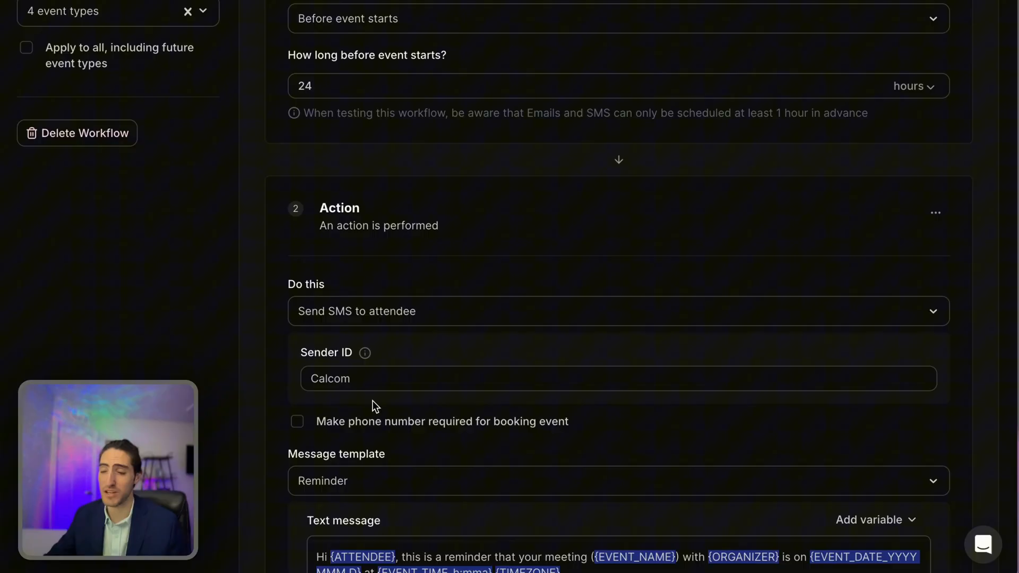
Step: Scroll down to the Text message box so the template switches to Custom for editing
scroll("down", 3)
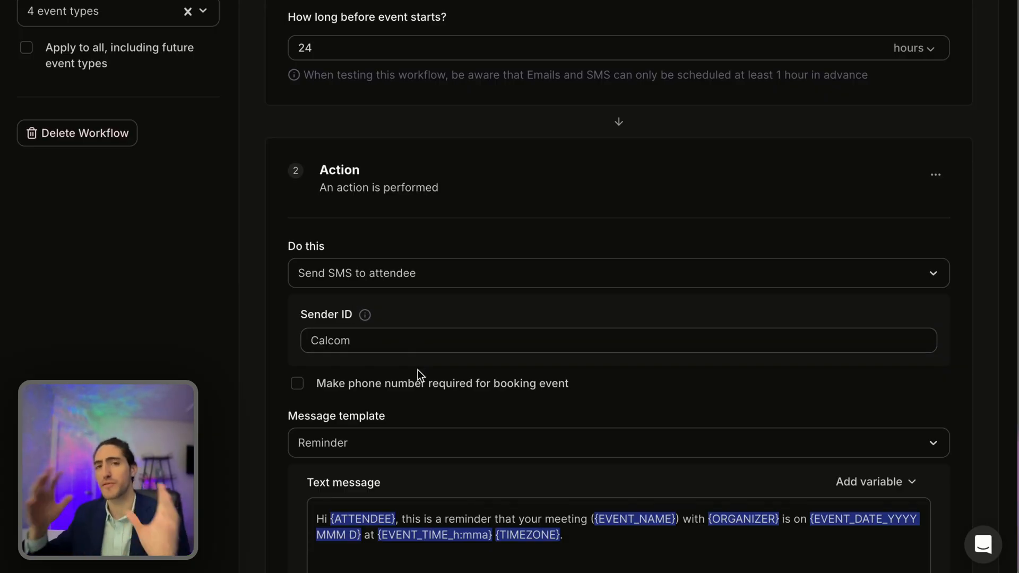
scroll("down", 3)
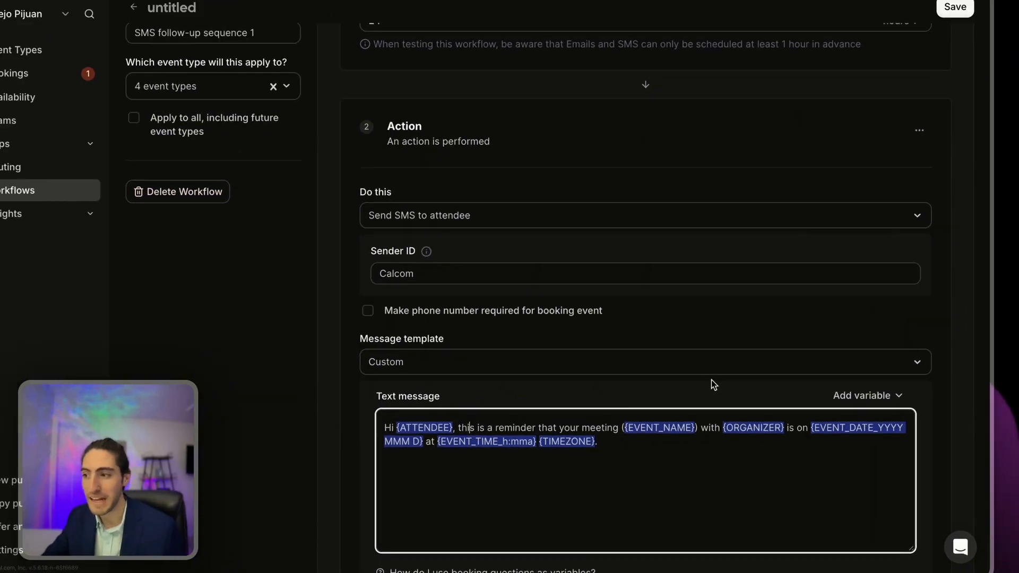
Step: Browse the variables available for the SMS message text and close the list
left_click(867, 395)
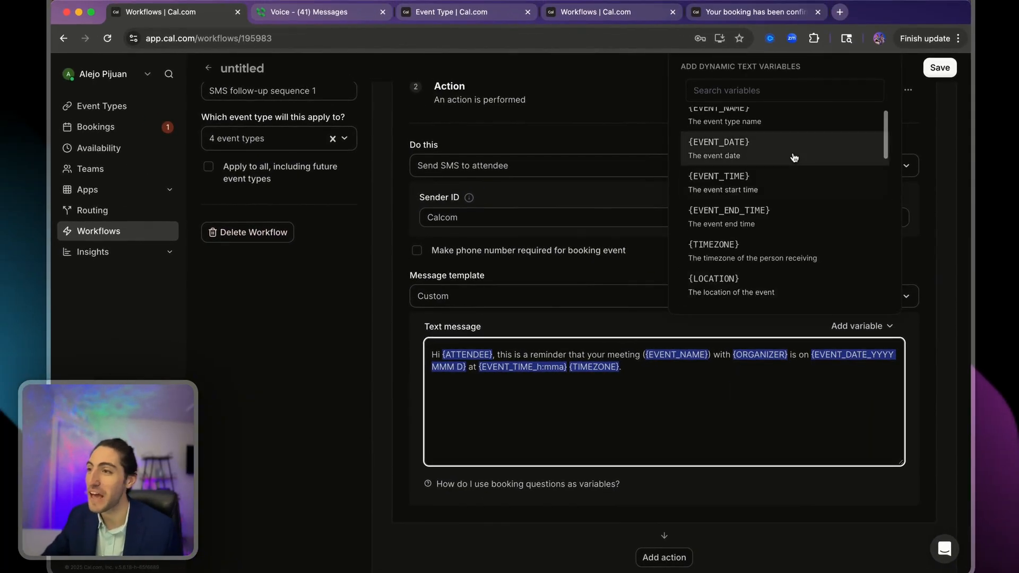
left_click(858, 326)
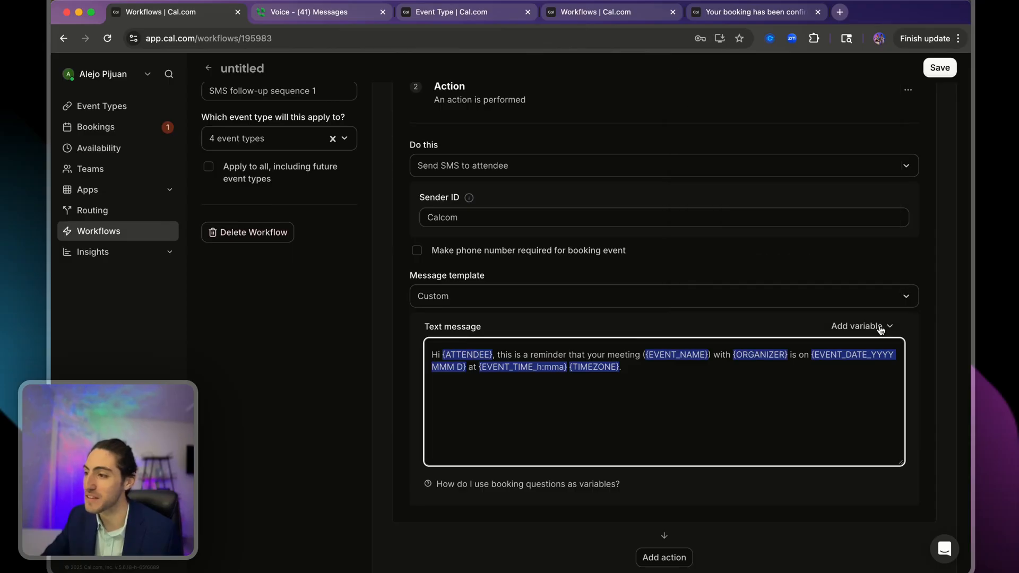
left_click(858, 326)
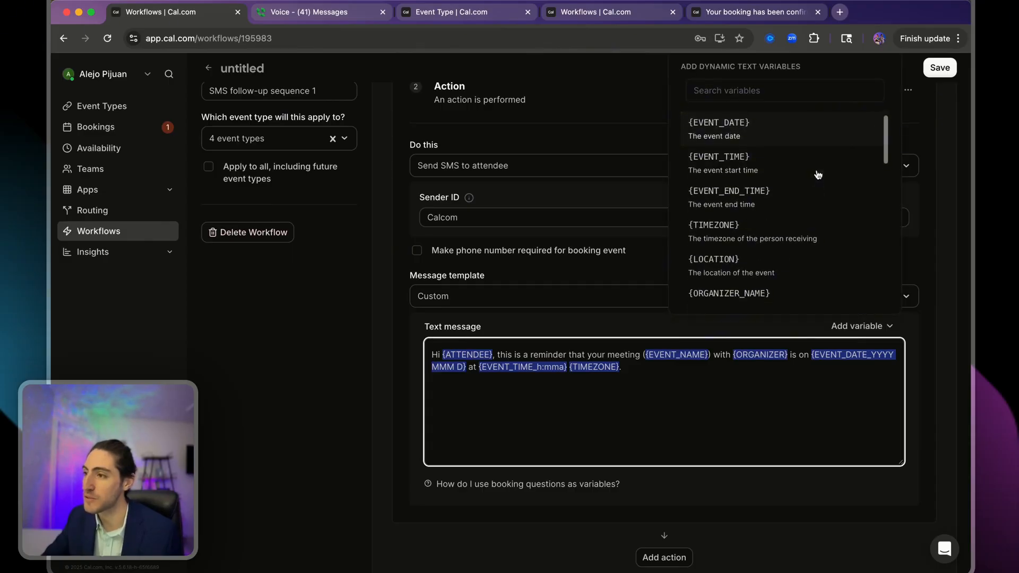
scroll("down", 3)
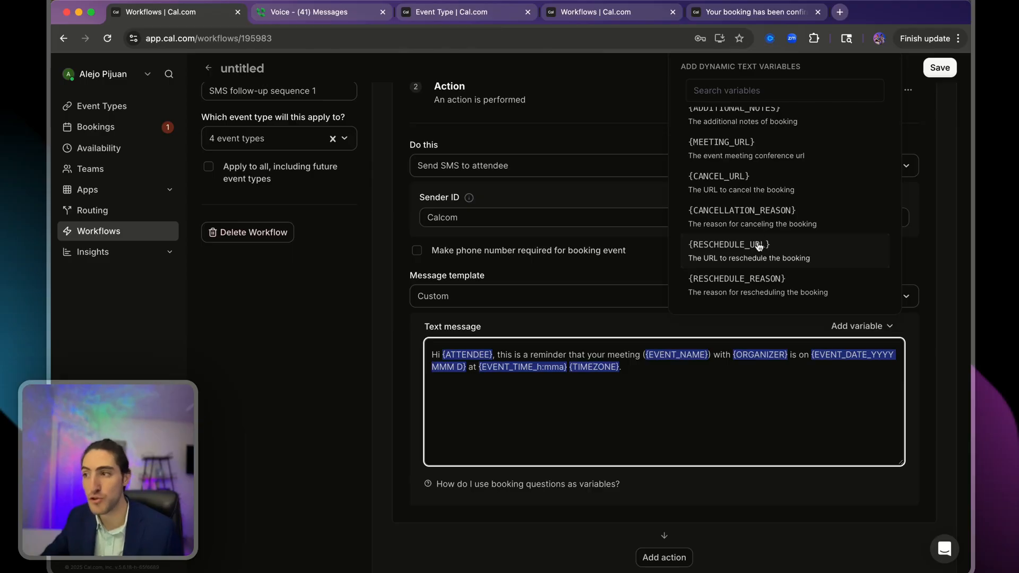
left_click(581, 322)
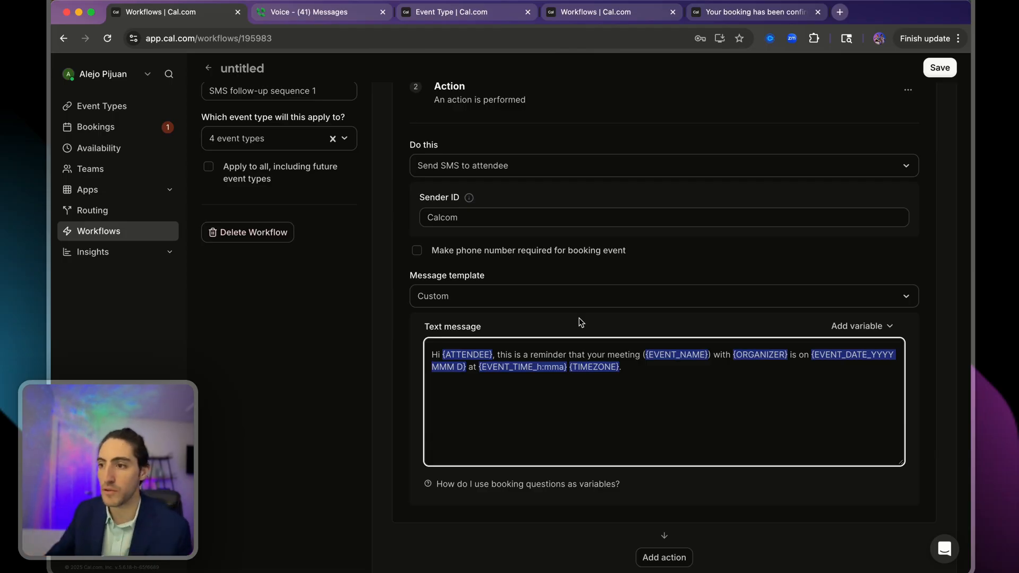
Step: Restore the Reminder template and save the 'SMS follow-up sequence 1' workflow
left_click(663, 296)
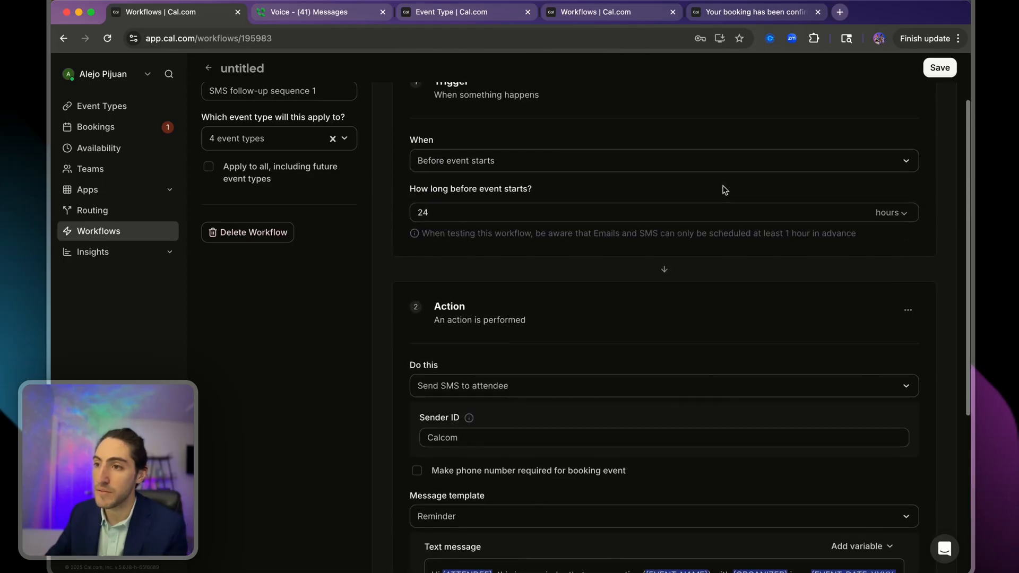
scroll("down", 3)
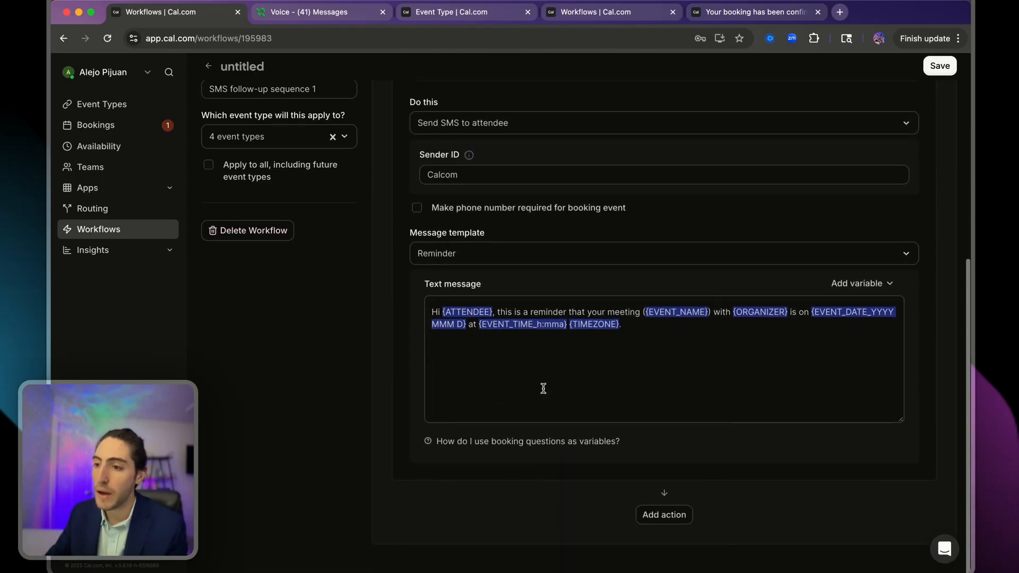
left_click(309, 11)
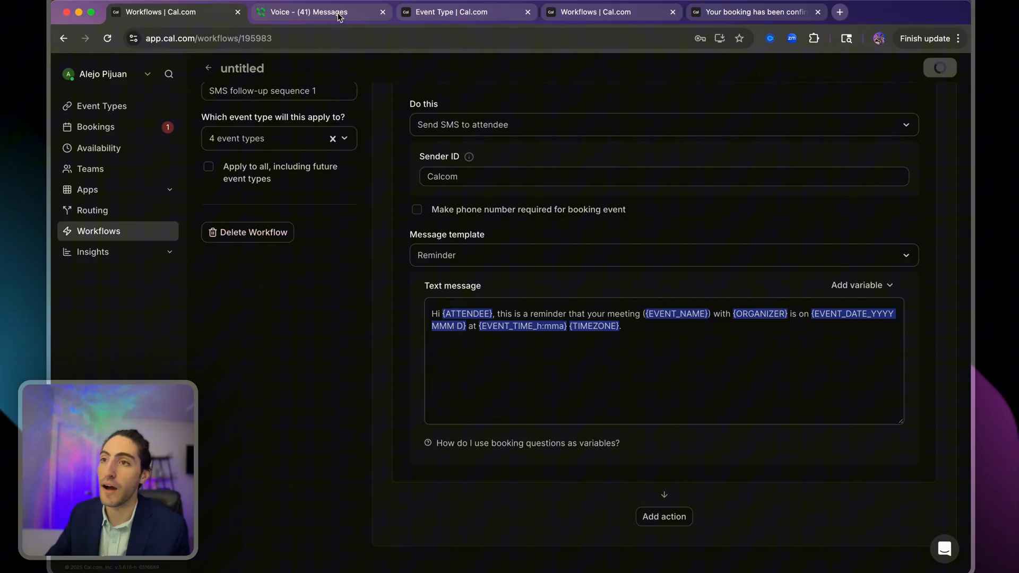
Step: Read the received reminder text in Google Voice, then return to the Cal.com workflow
left_click(305, 11)
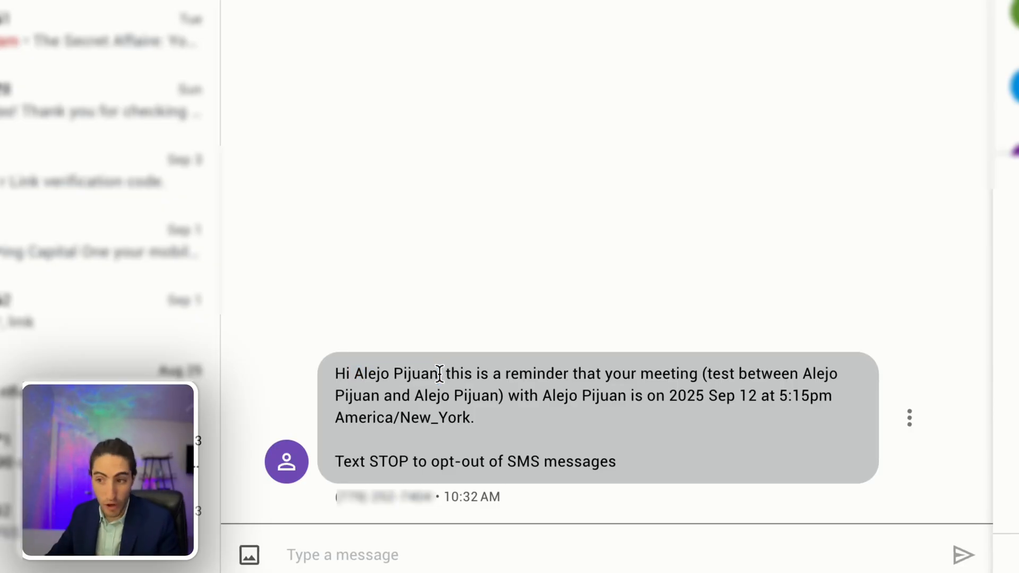
left_click_drag(441, 374, 681, 374)
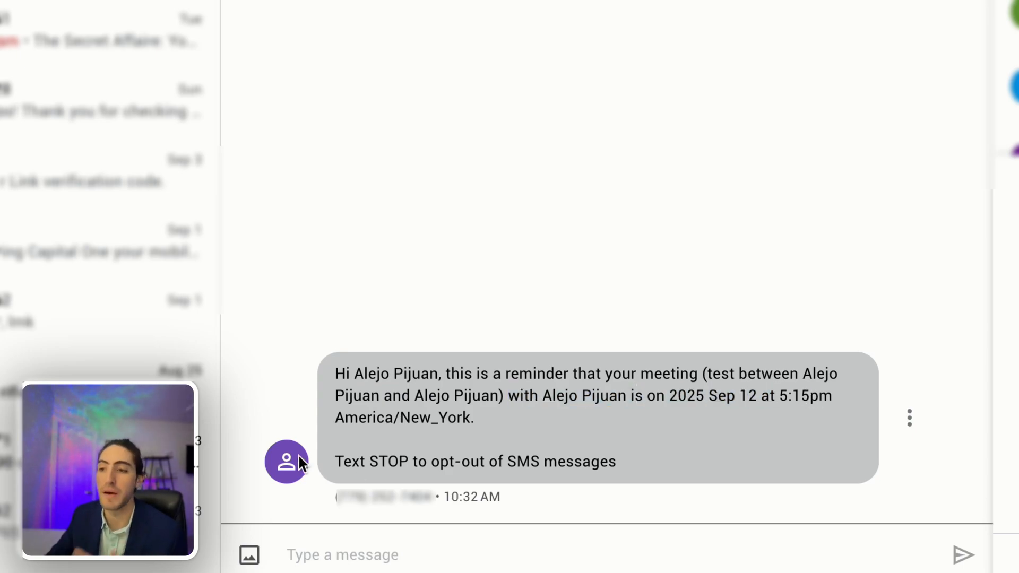
double_click(455, 417)
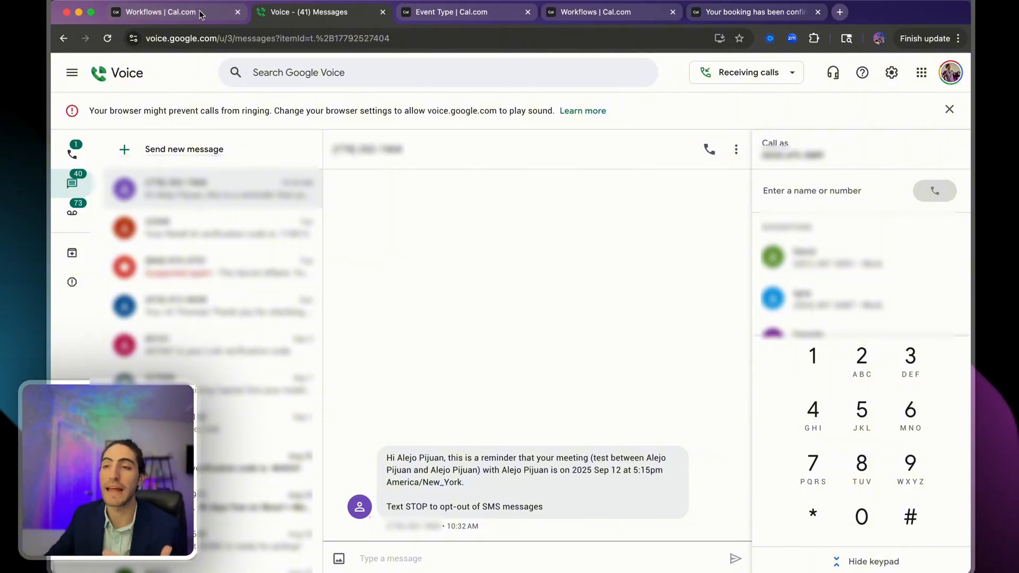
mouse_move(159, 11)
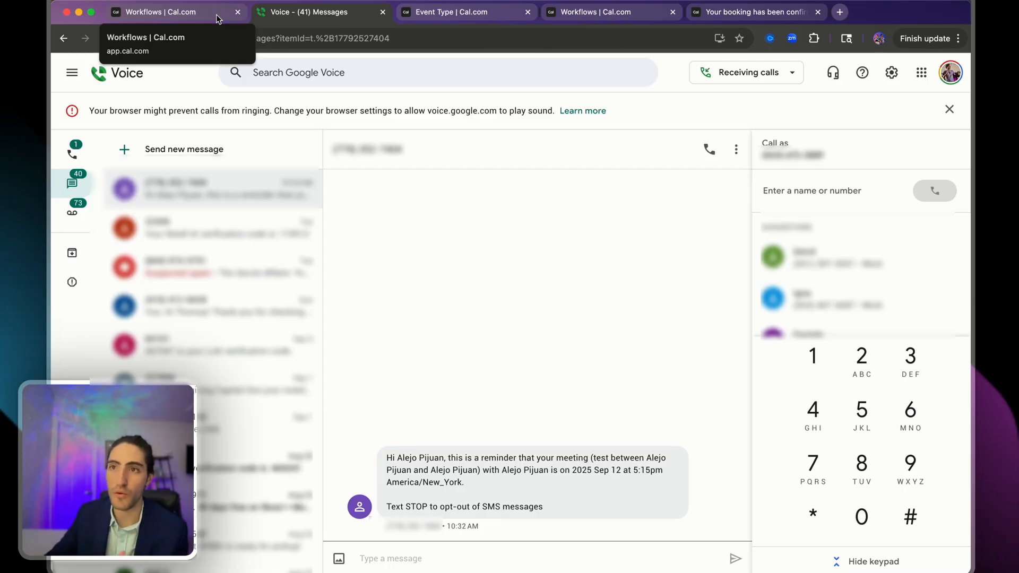
left_click(159, 12)
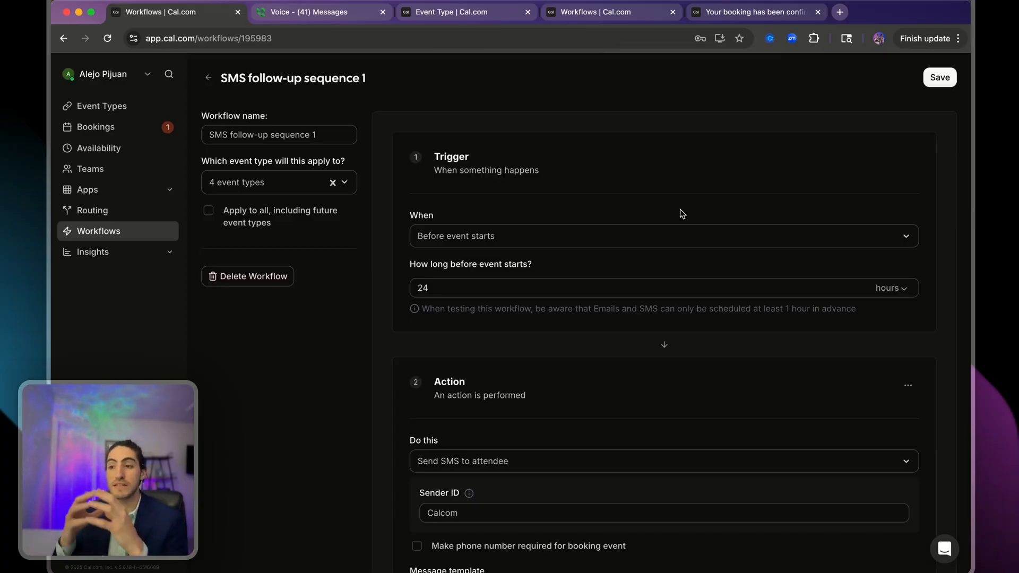
mouse_move(465, 307)
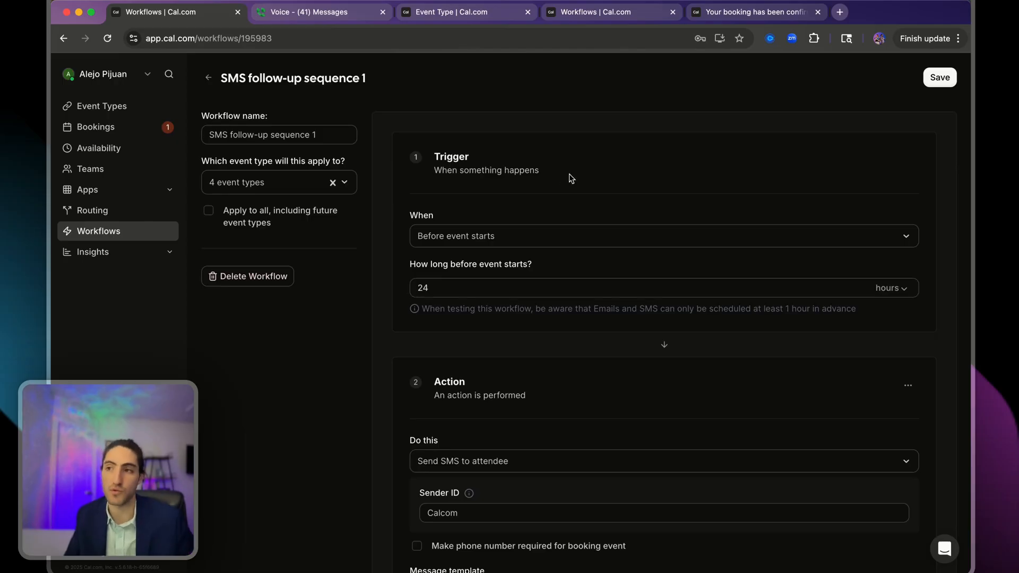
mouse_move(628, 455)
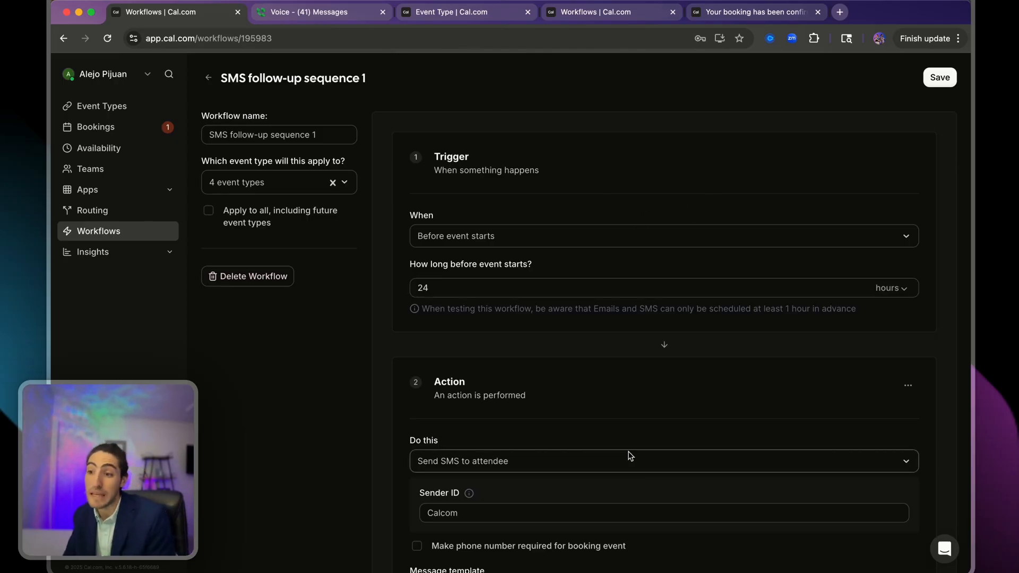
Step: Review the credit-requiring actions, keep 'Send SMS to attendee', and leave the editor
left_click(662, 461)
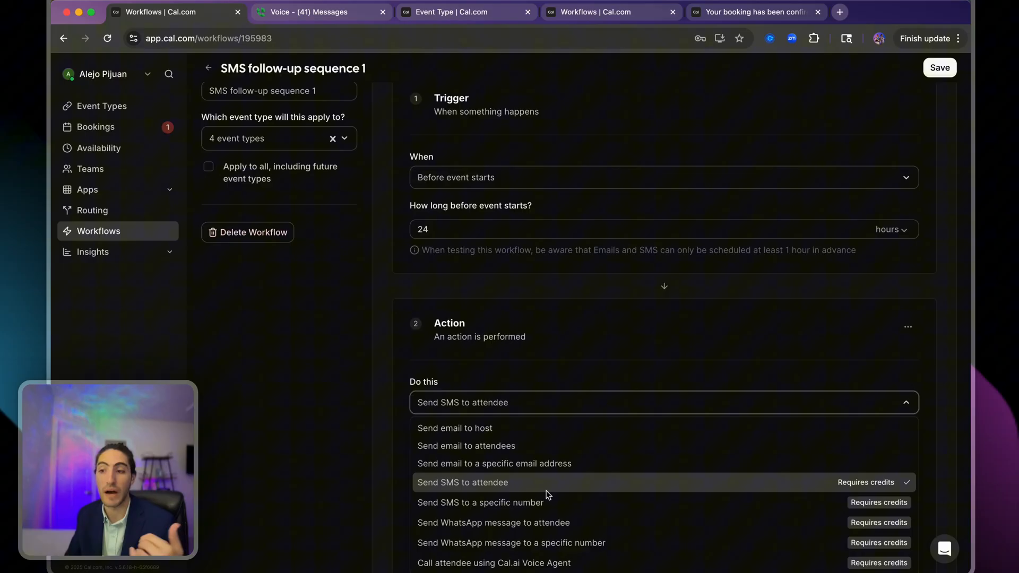
left_click(462, 482)
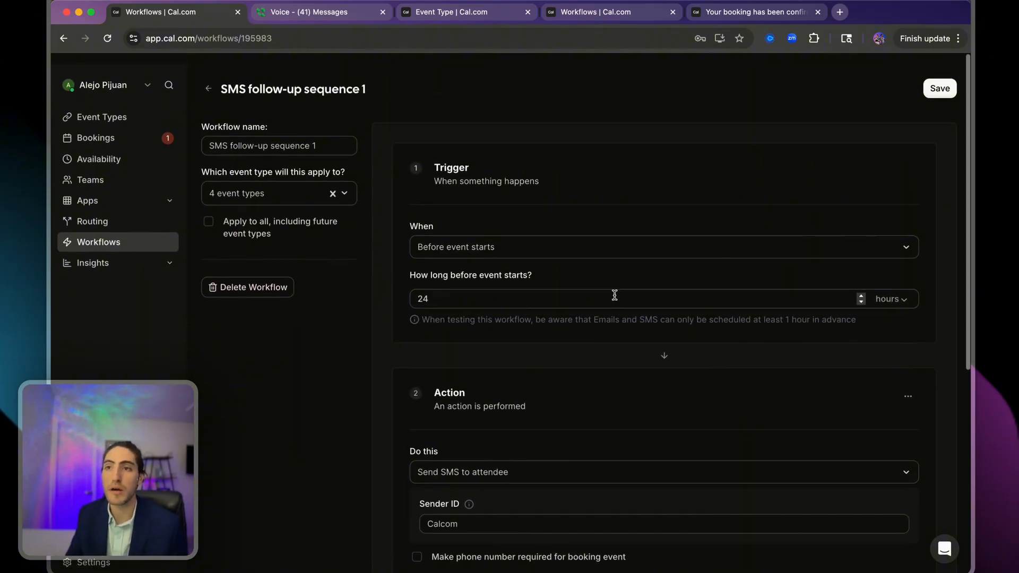
scroll("down", 3)
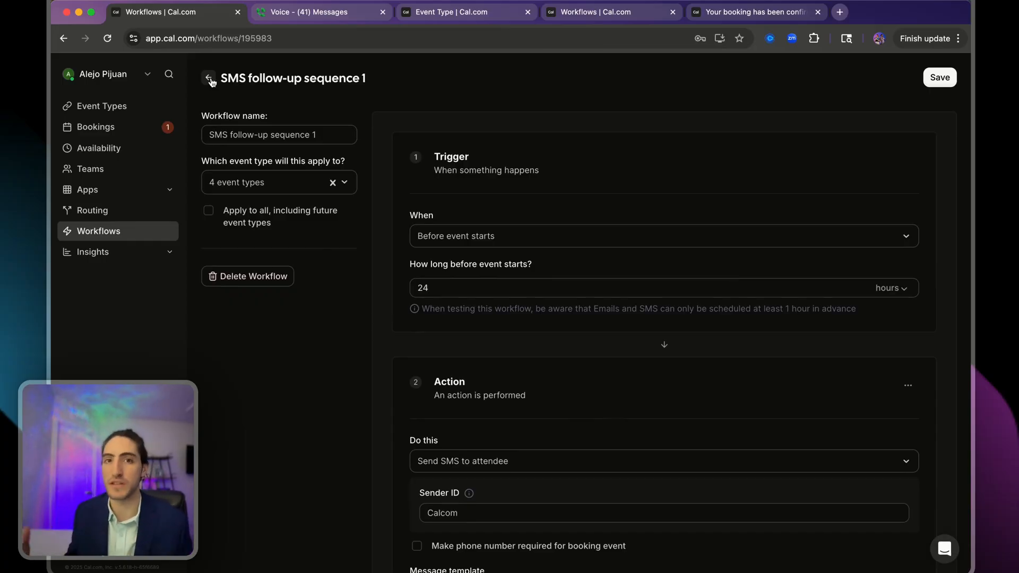
left_click(938, 77)
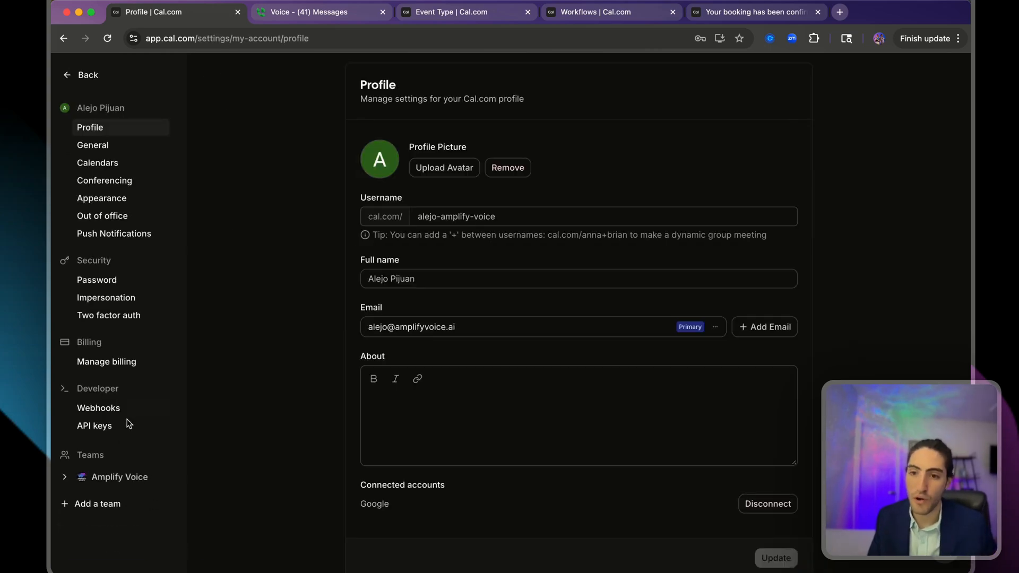
Step: View the Amplify Voice team's billing page and enter 1 in the additional credits quantity
left_click(89, 507)
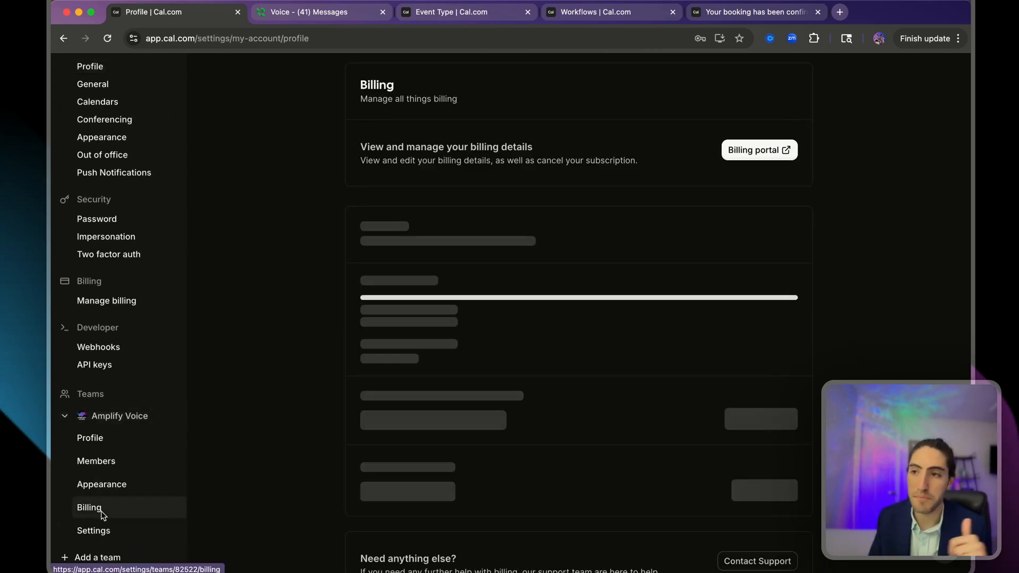
left_click(89, 507)
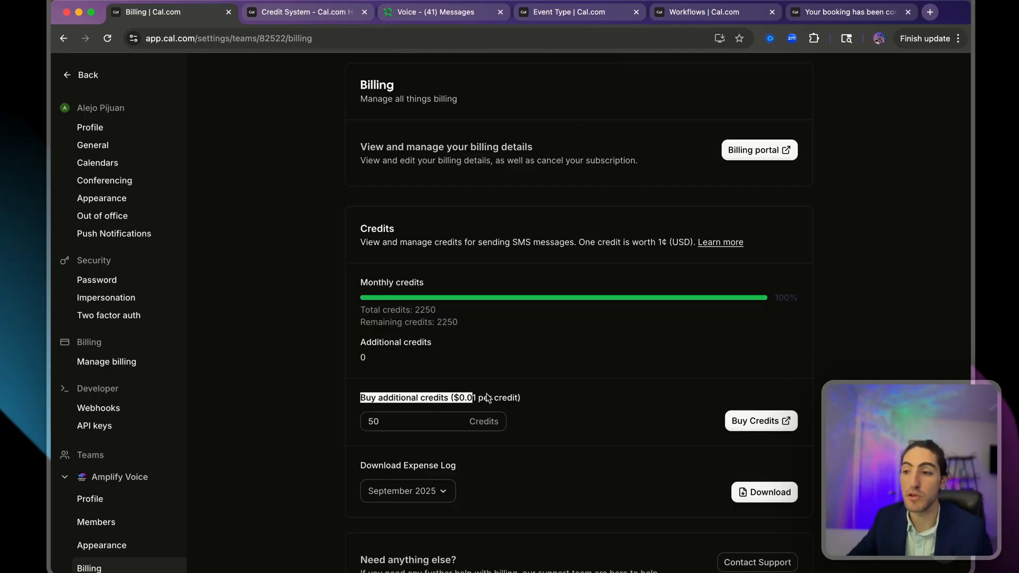
left_click(410, 422)
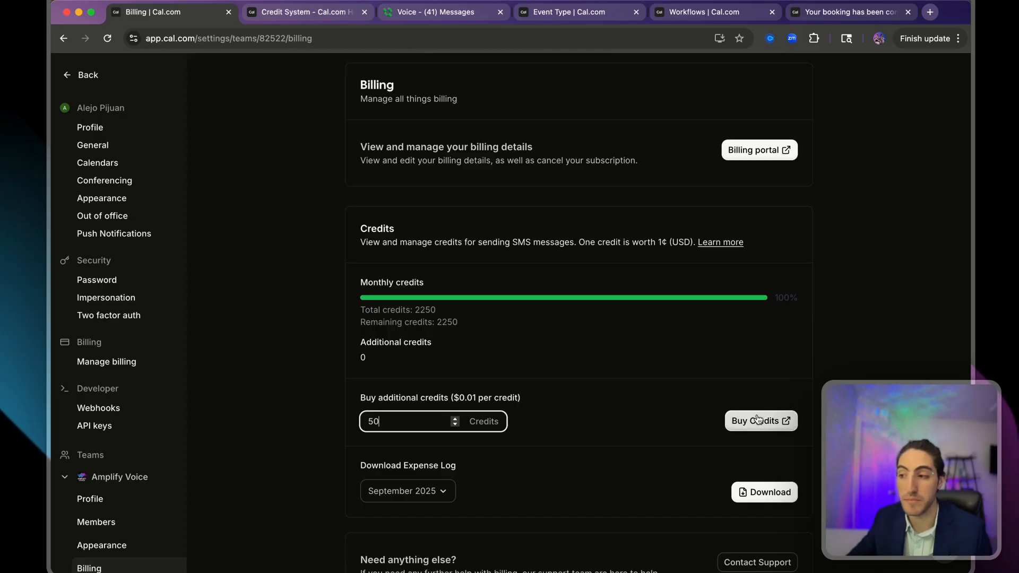
type("1")
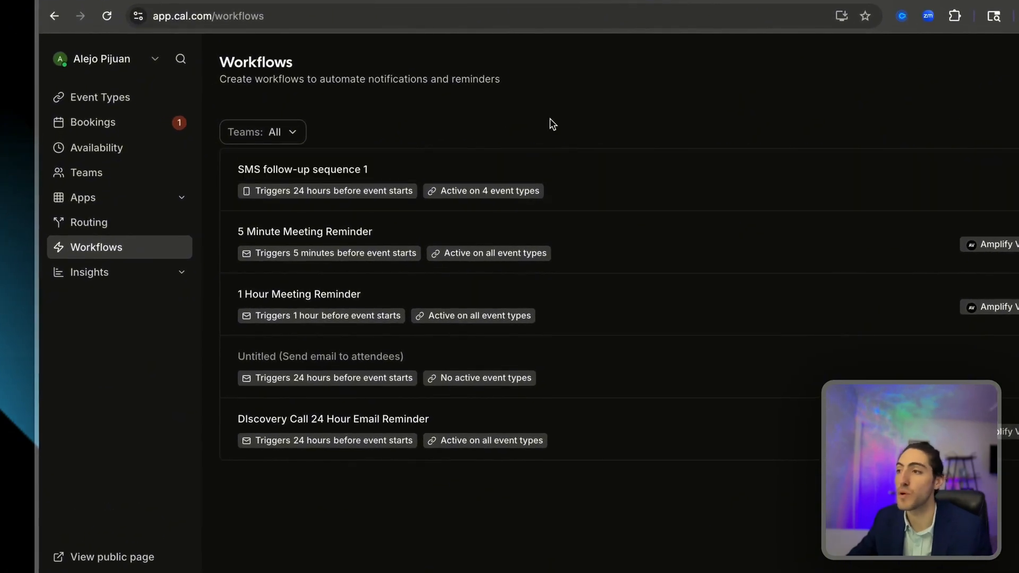
Step: Create another untitled workflow, review its default 24-hour attendee email settings, and return to the list
left_click(931, 124)
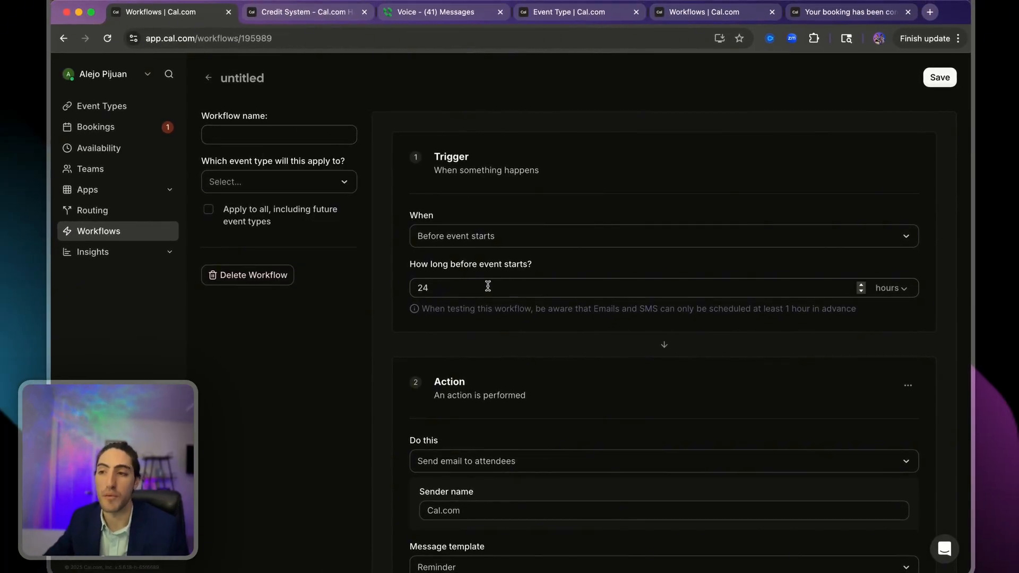
scroll("down", 3)
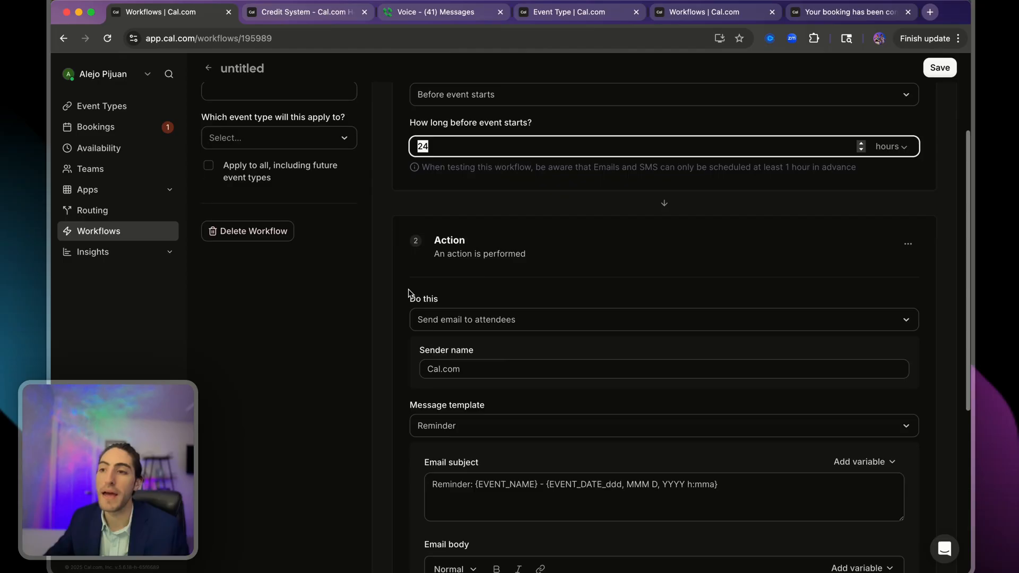
scroll("down", 3)
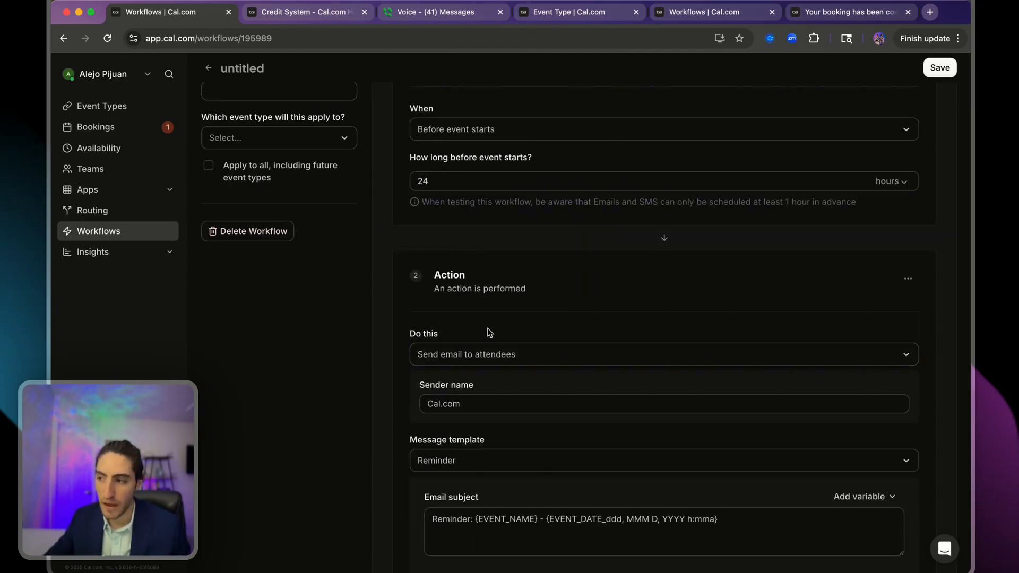
left_click(663, 354)
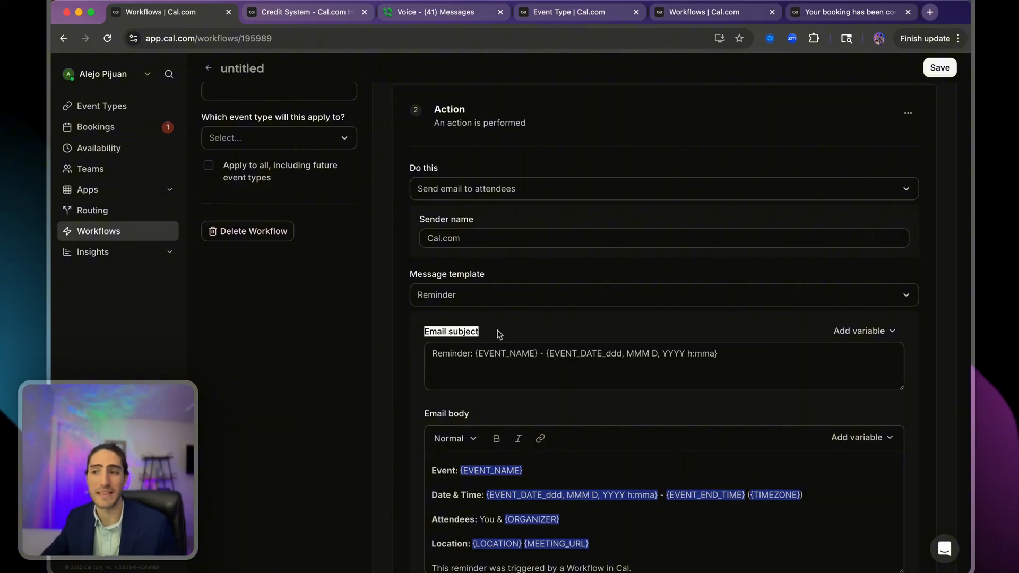
left_click(456, 353)
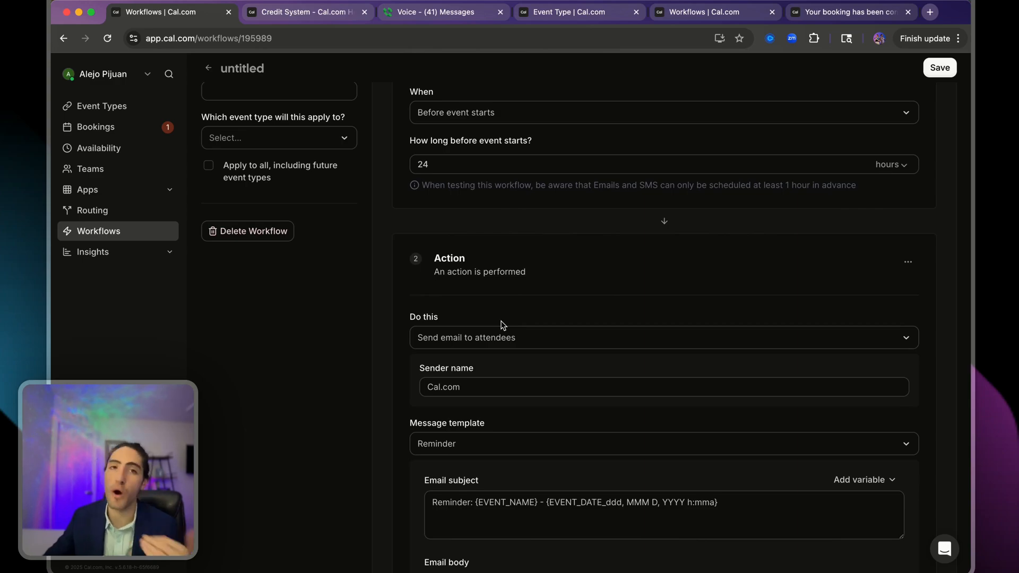
scroll("down", 3)
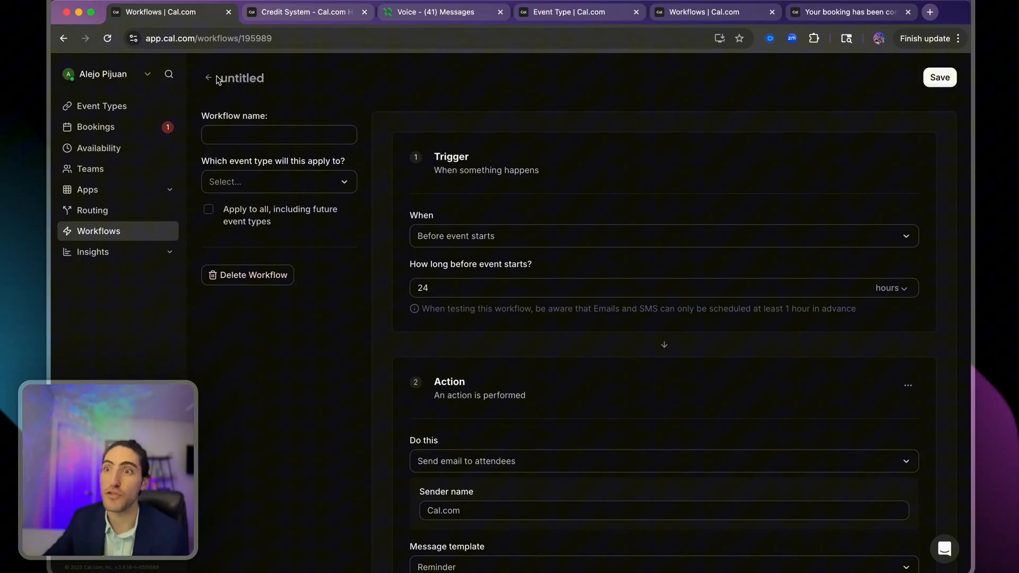
left_click(208, 77)
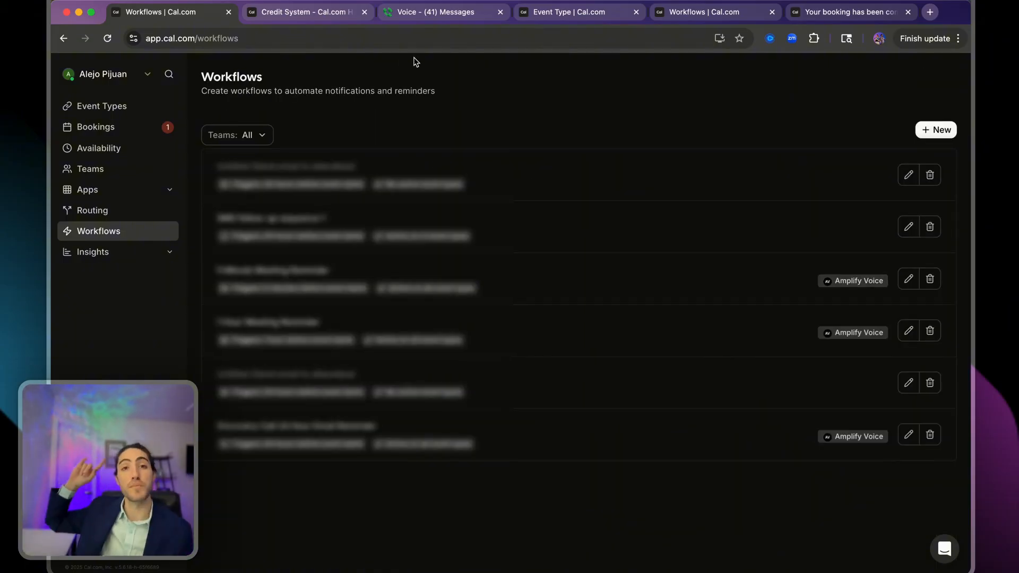